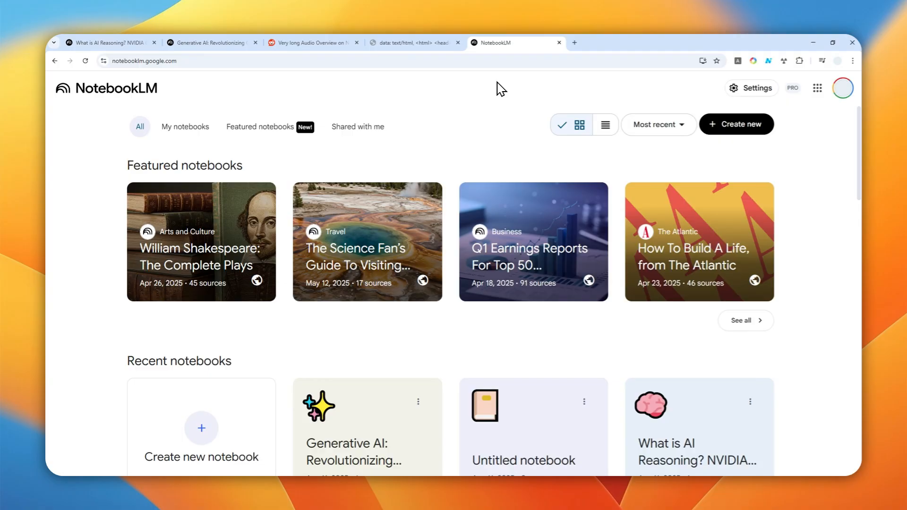
mouse_move(512, 138)
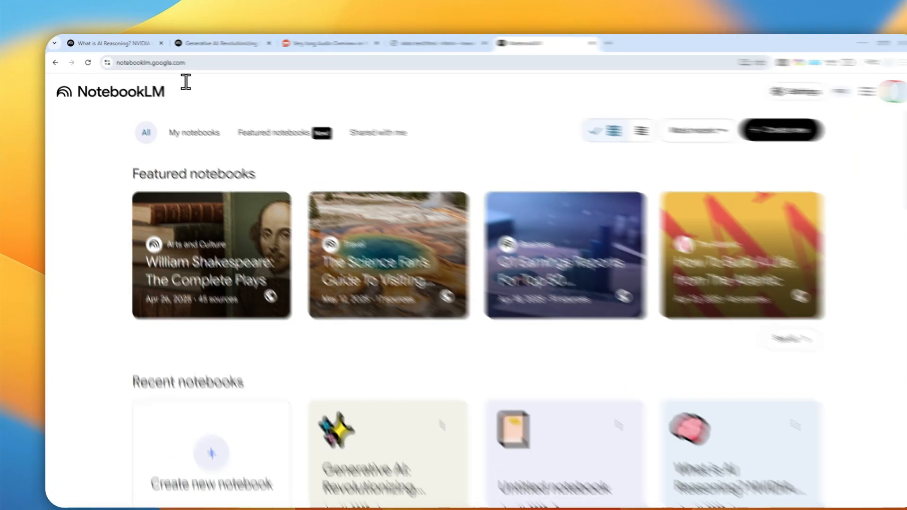
Step: Create a new notebook and enter 'Chain of thought prompting' as the source-discovery topic
scroll(down, 3)
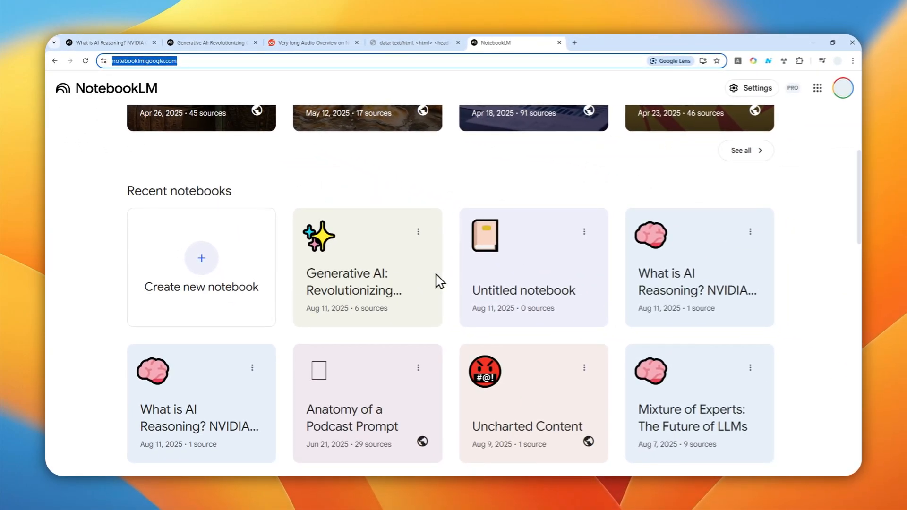
mouse_move(218, 282)
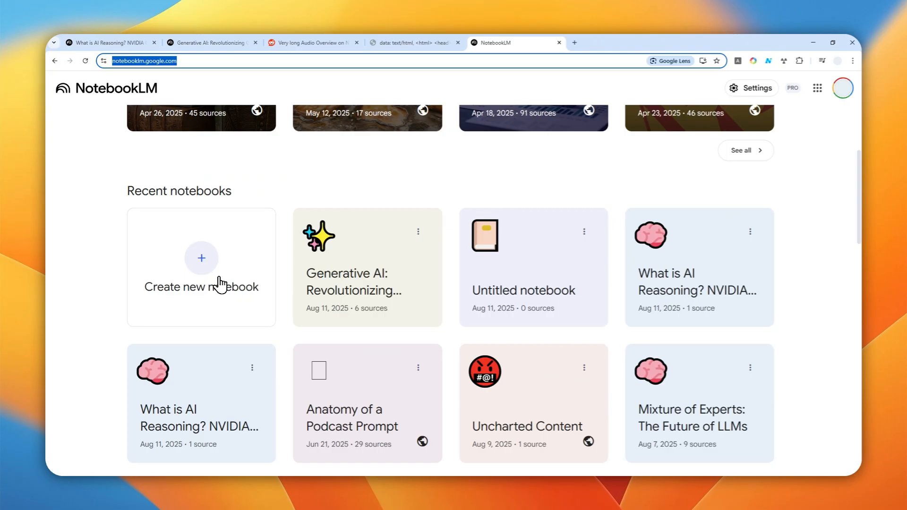
click(201, 258)
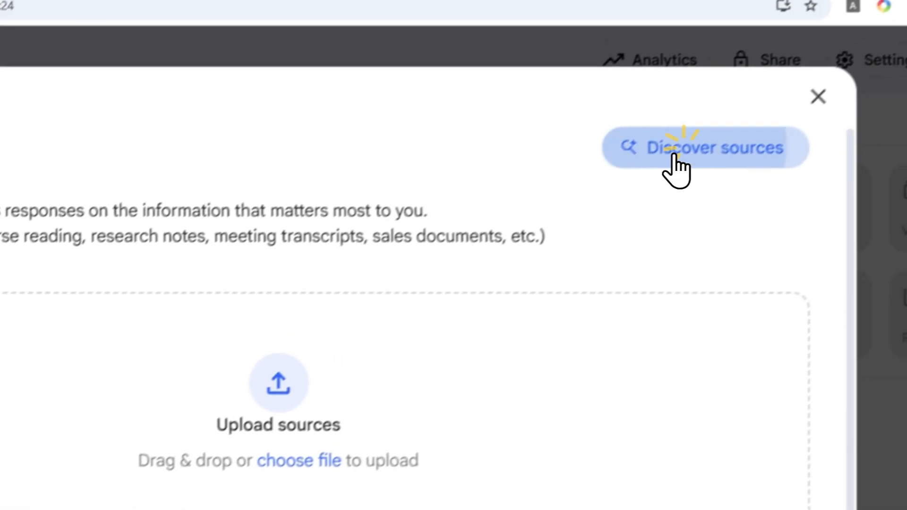
click(705, 147)
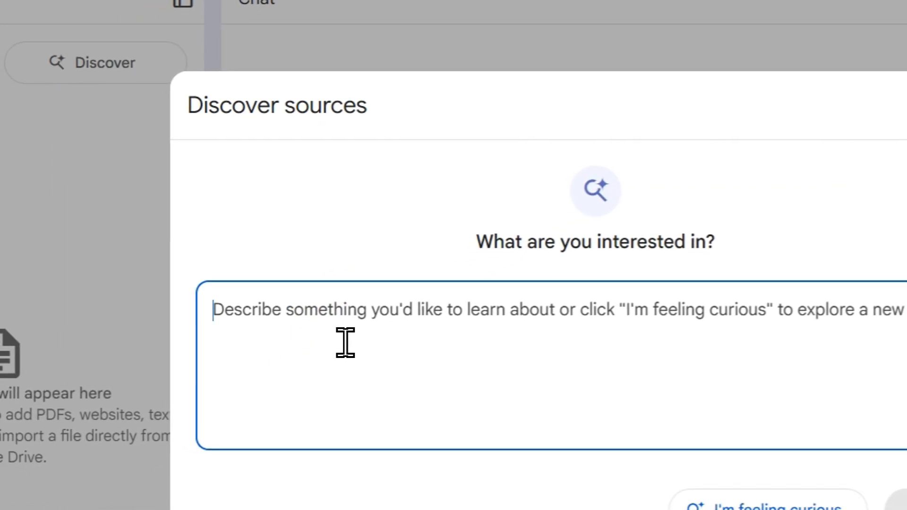
text(Chain of thought prompting)
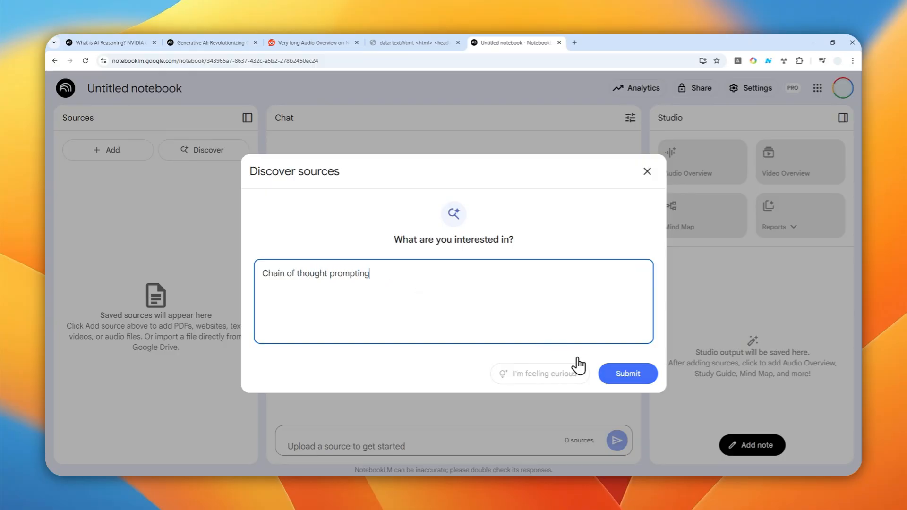
Step: Run the source search and import all ten discovered chain-of-thought sources
click(627, 373)
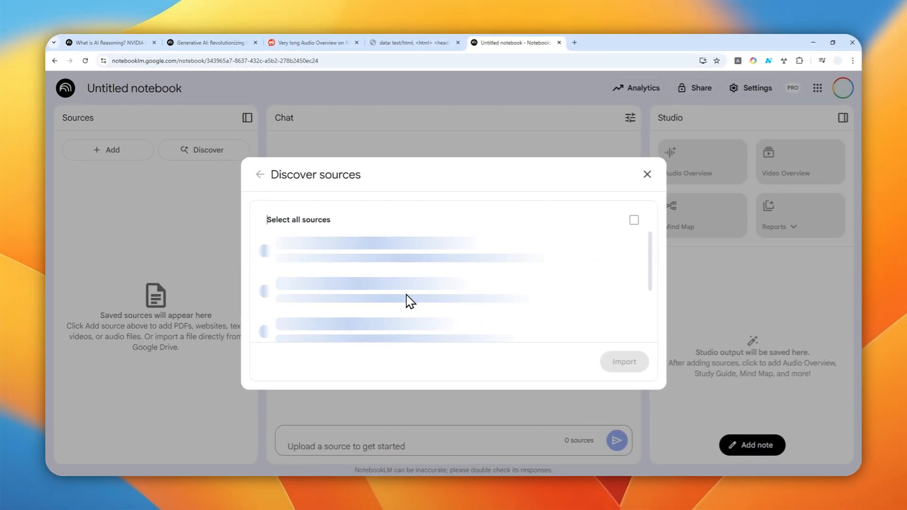
mouse_move(447, 313)
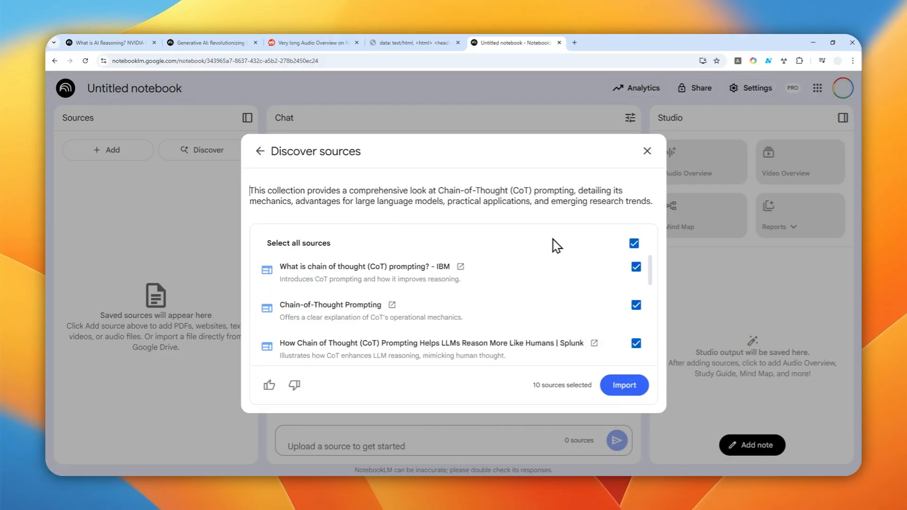
scroll(down, 3)
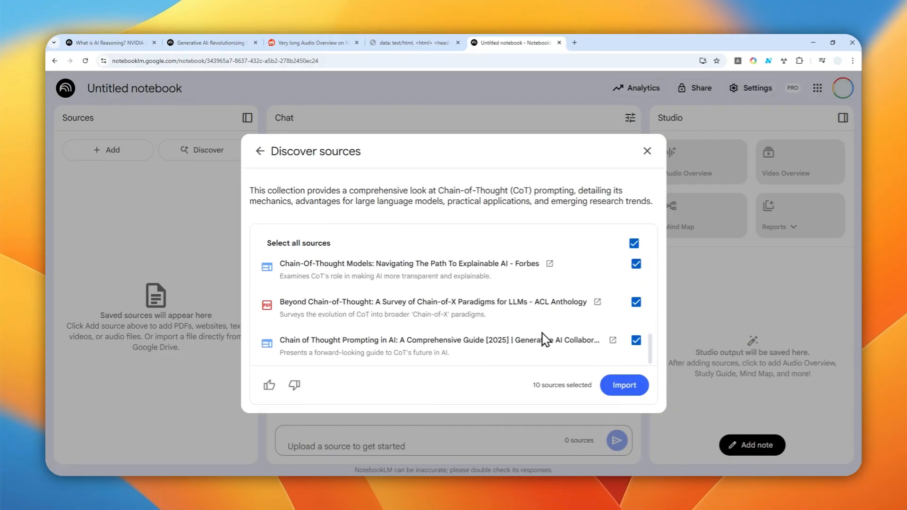
click(623, 385)
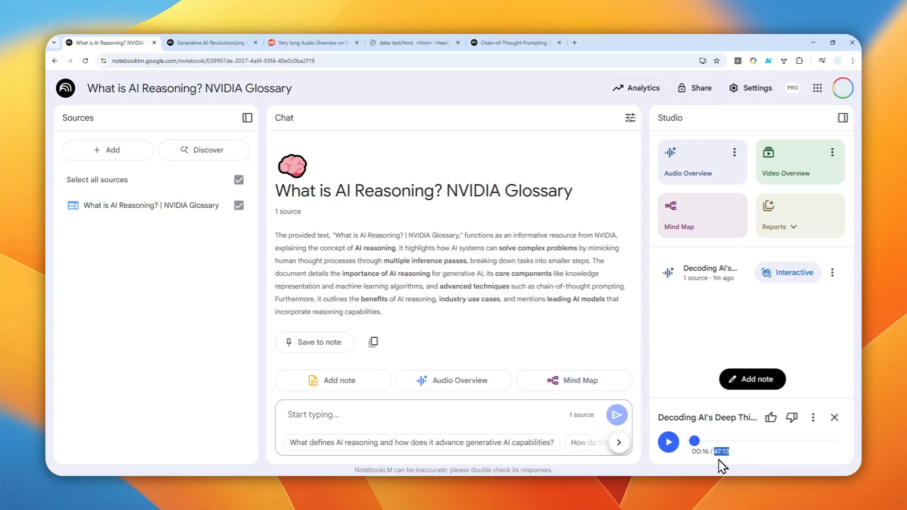
Step: Switch to the NVIDIA Glossary notebook tab showing its 47-minute Audio Overview
click(210, 42)
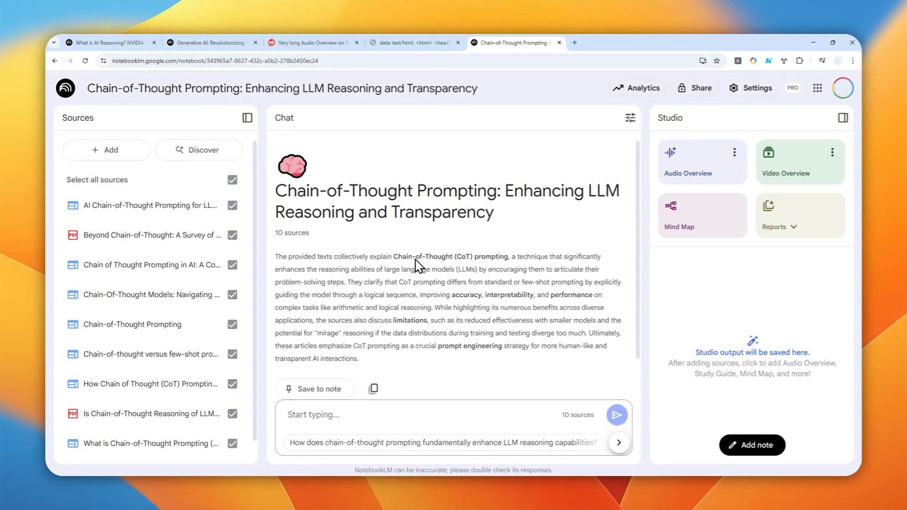
mouse_move(414, 289)
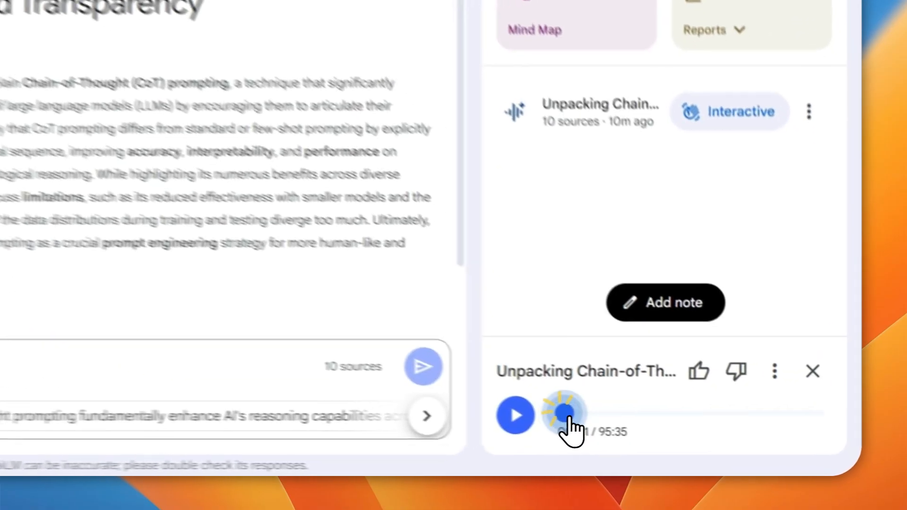
Step: Rewind the ~95-minute Audio Overview player to the start
click(563, 415)
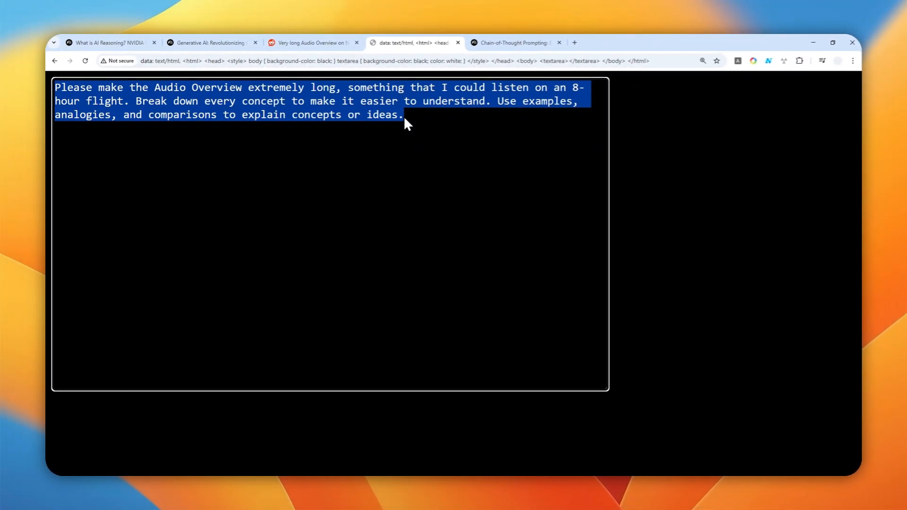
click(511, 42)
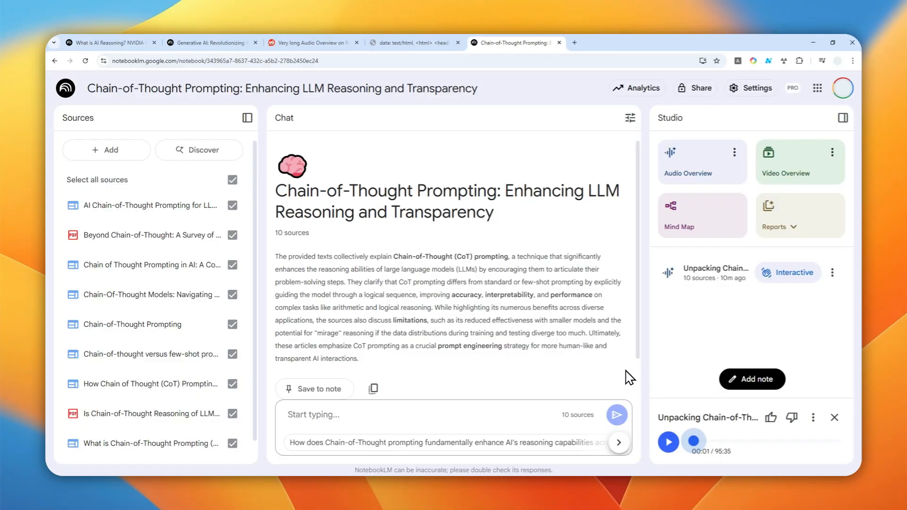
mouse_move(518, 362)
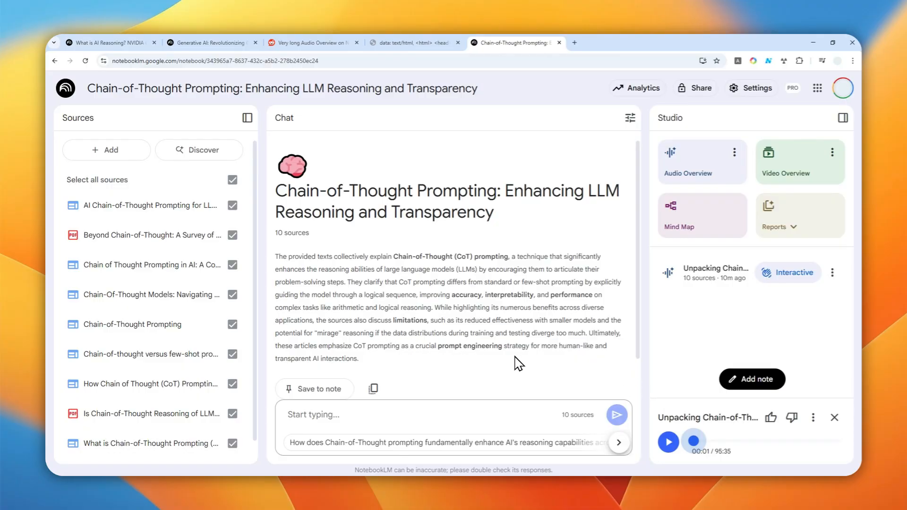